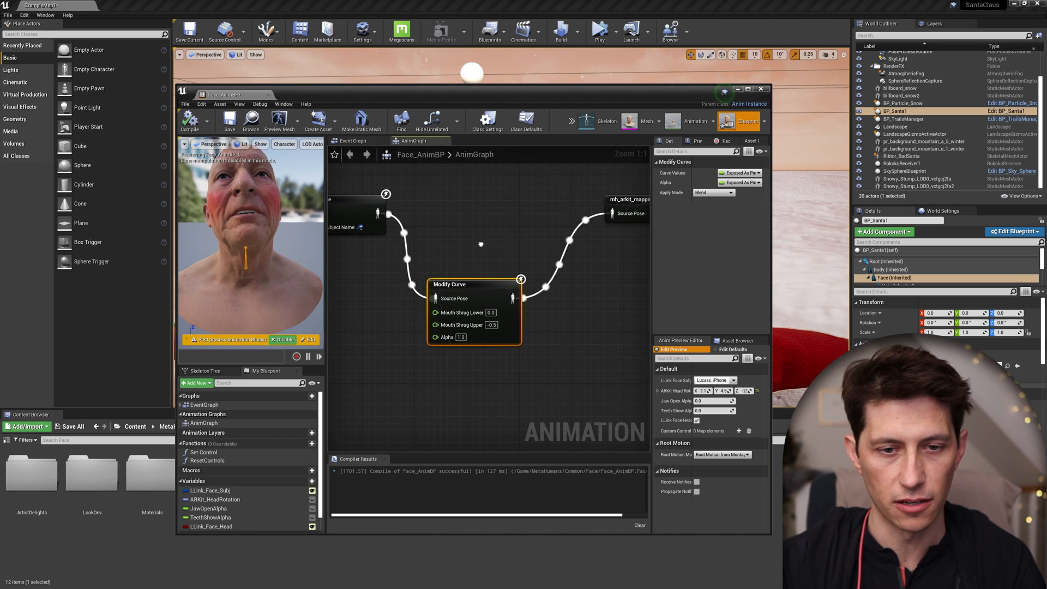
# Reset Mouth Shrug Upper on the existing Modify Curve node from -0.5 to 0.0
pyautogui.scroll(-3)
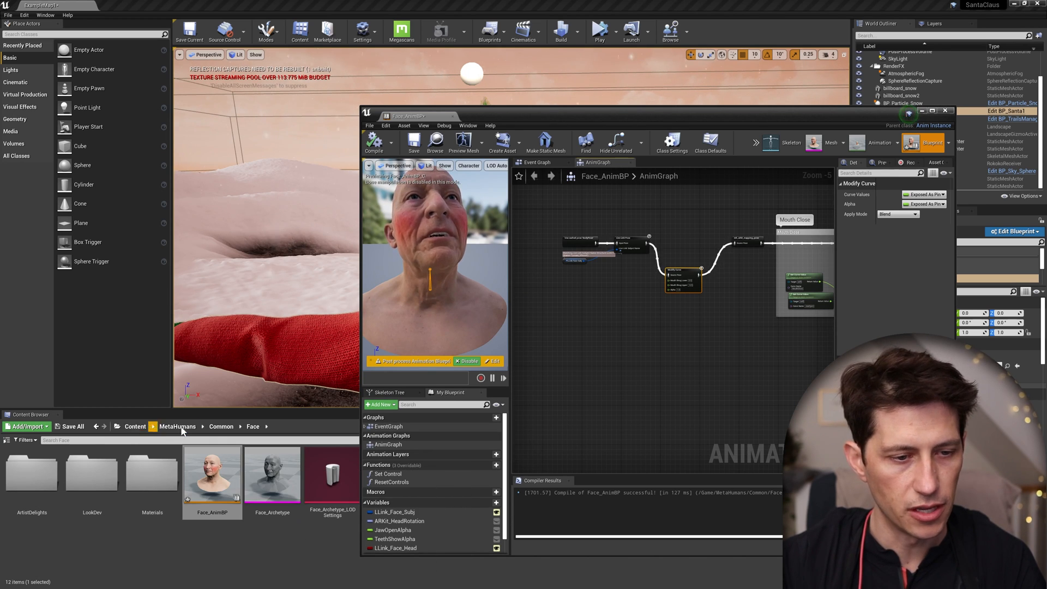
pyautogui.moveTo(212, 517)
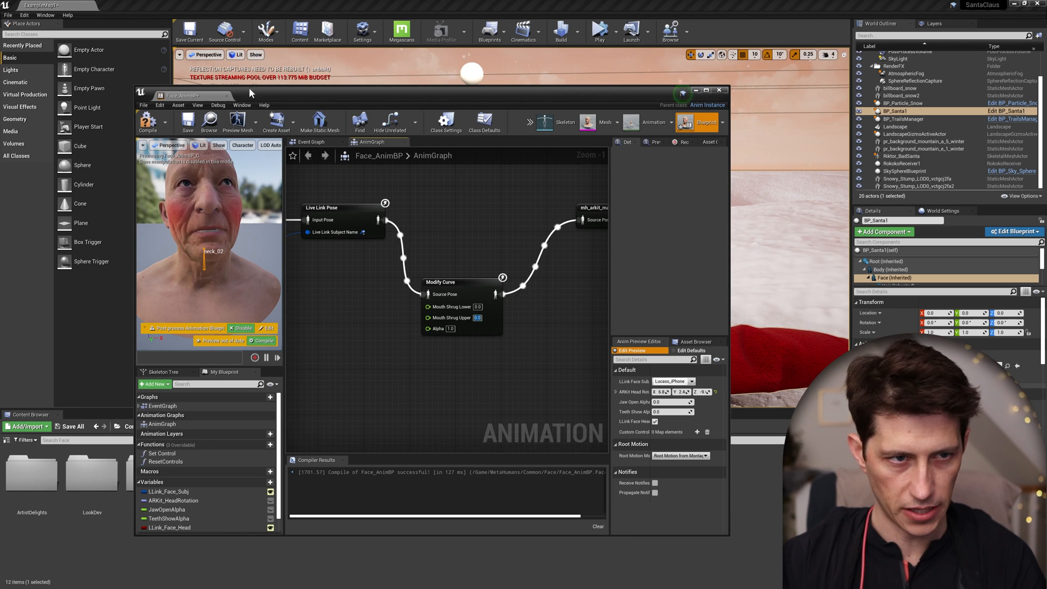
pyautogui.click(148, 122)
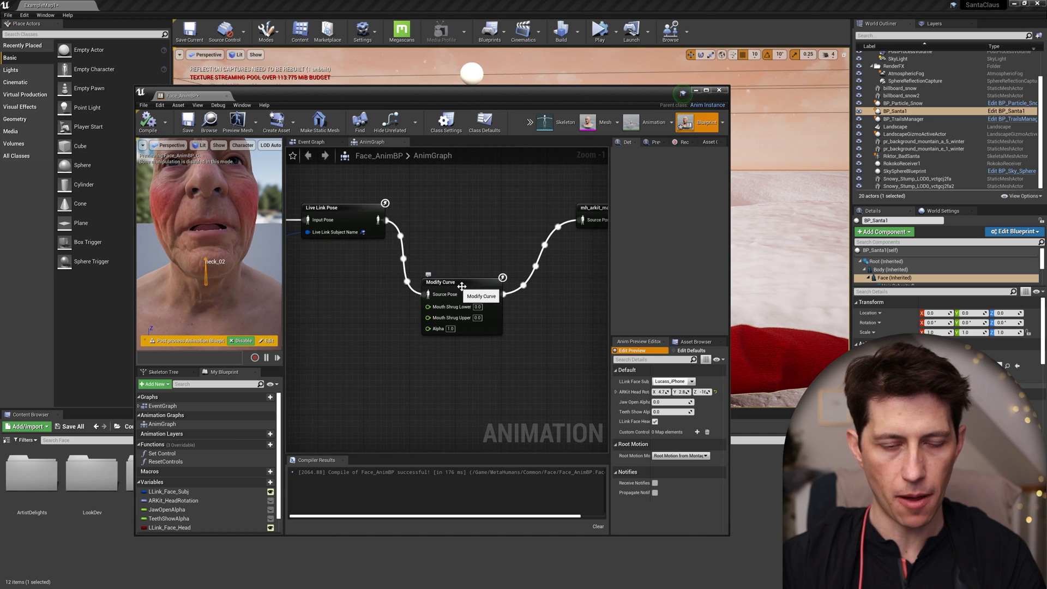
pyautogui.moveTo(437, 241)
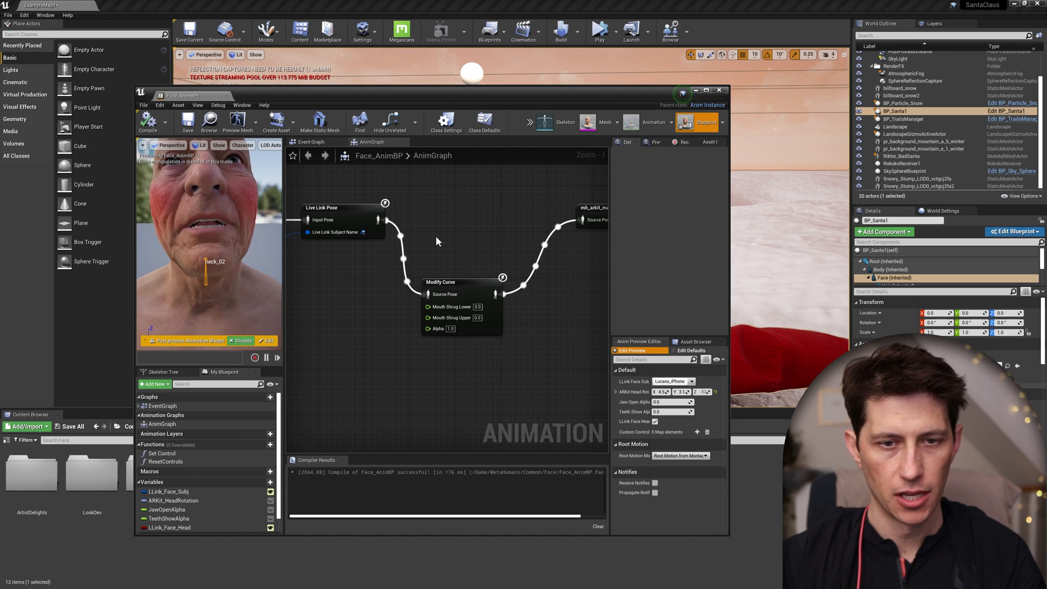
# Add a Modify Curve node via the 'mod' search and wire it between Live Link Pose and mh_arkit_mapping
pyautogui.rightClick(436, 241)
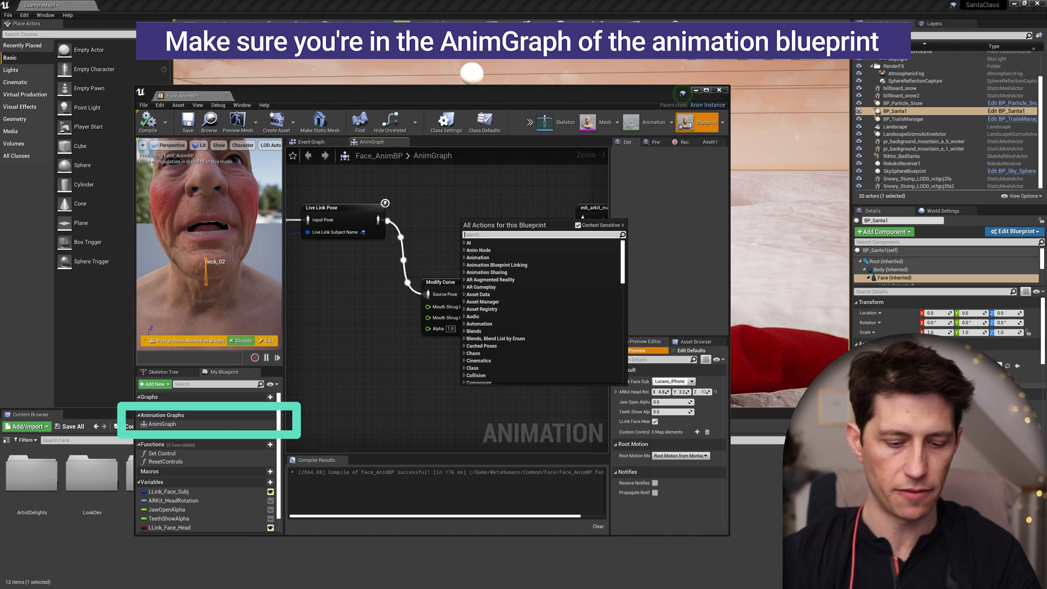
pyautogui.write('modify')
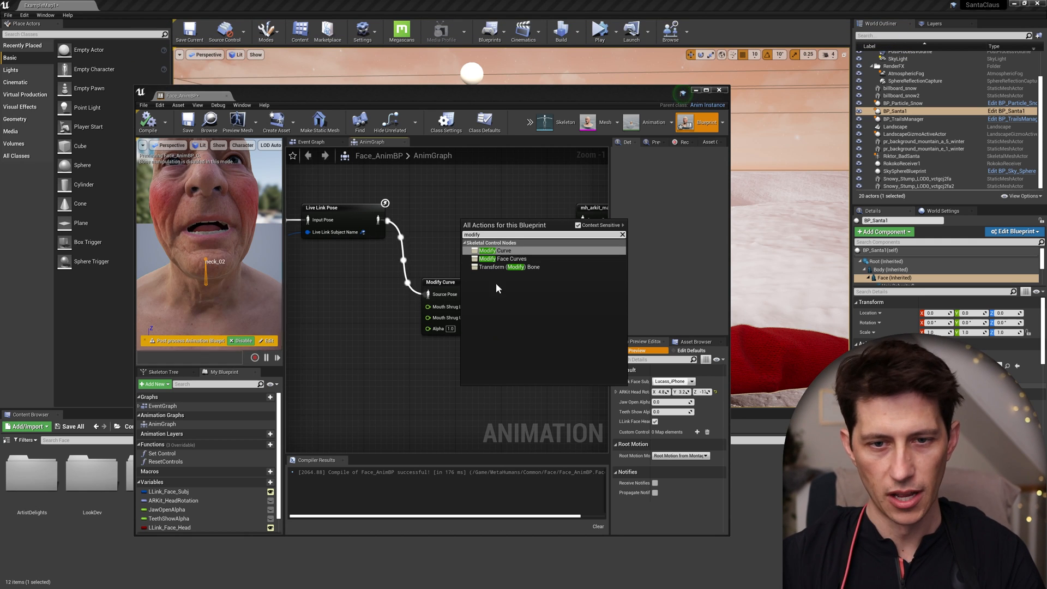
pyautogui.click(496, 251)
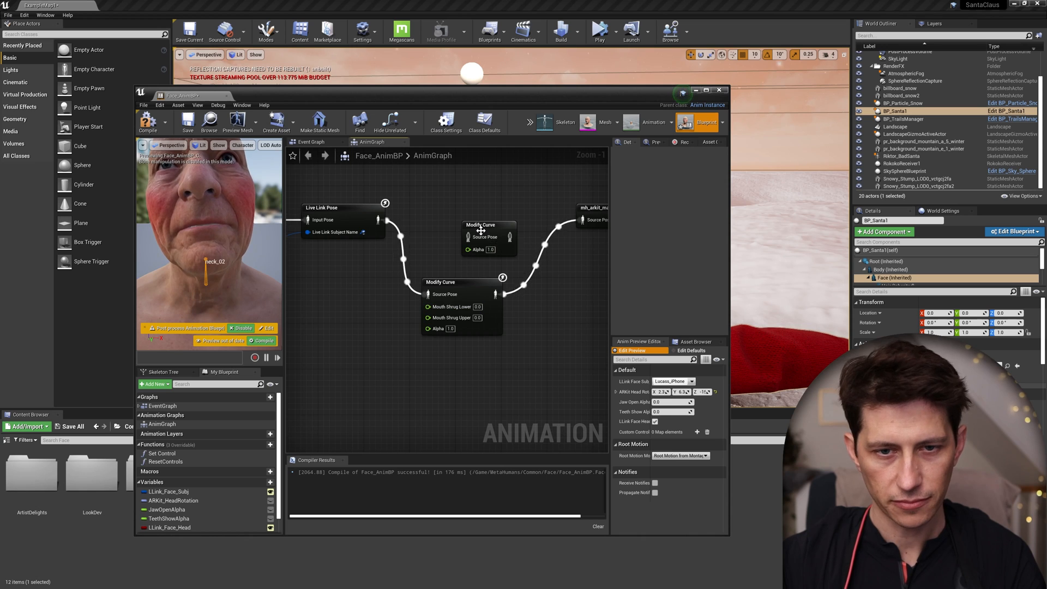
pyautogui.click(480, 225)
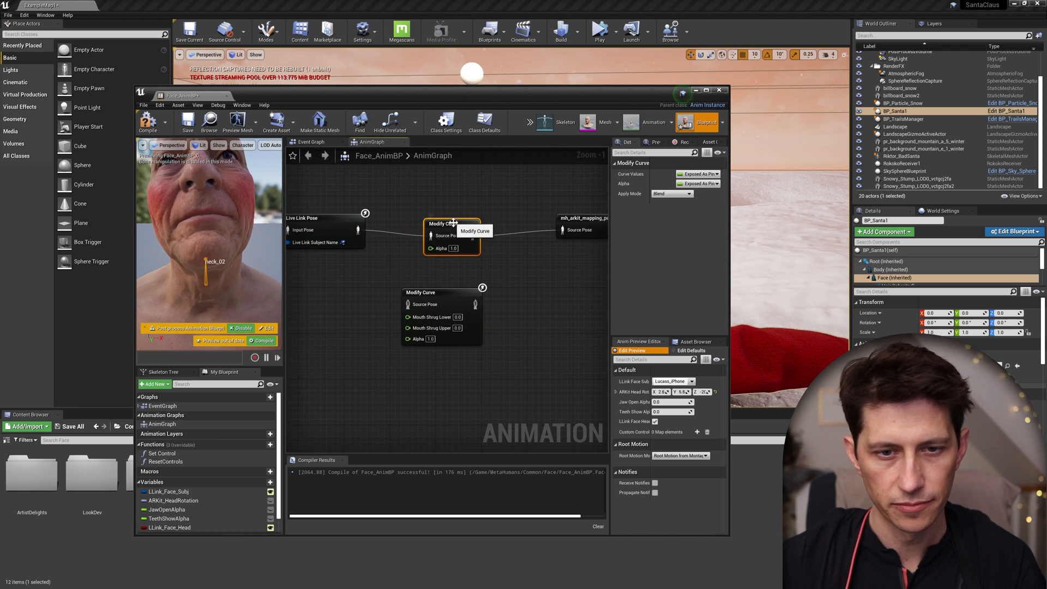
# Add a MouthShrugUpper curve pin to the new Modify Curve node with value -0.5
pyautogui.rightClick(436, 224)
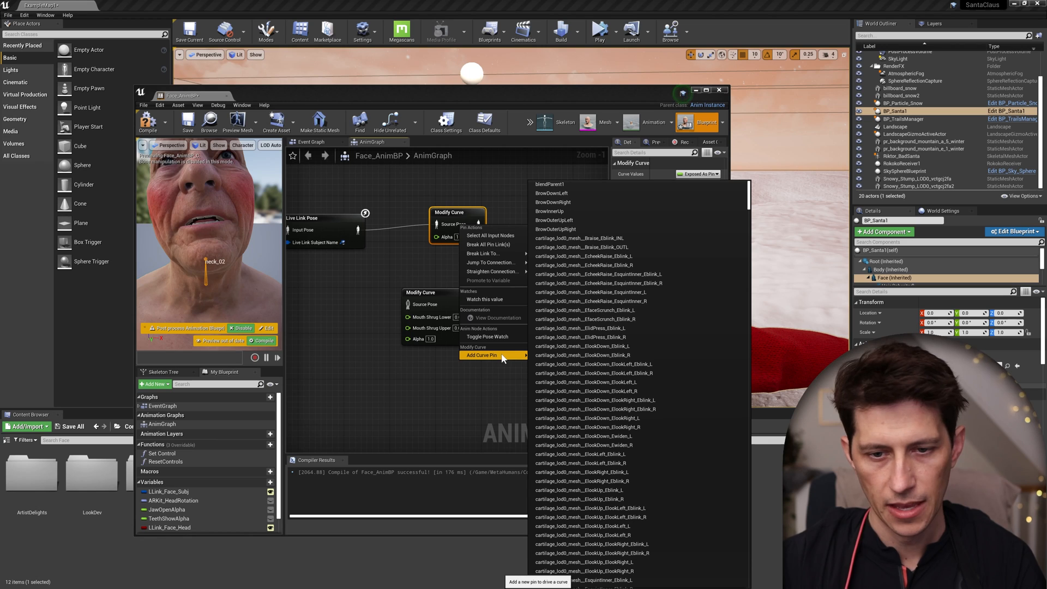
pyautogui.moveTo(607, 319)
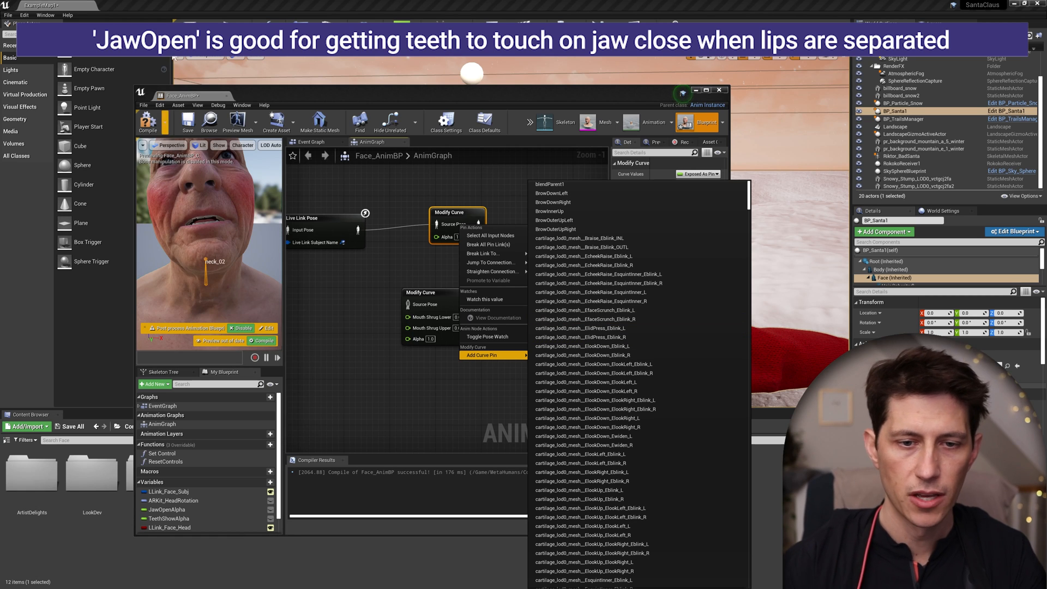
pyautogui.moveTo(611, 309)
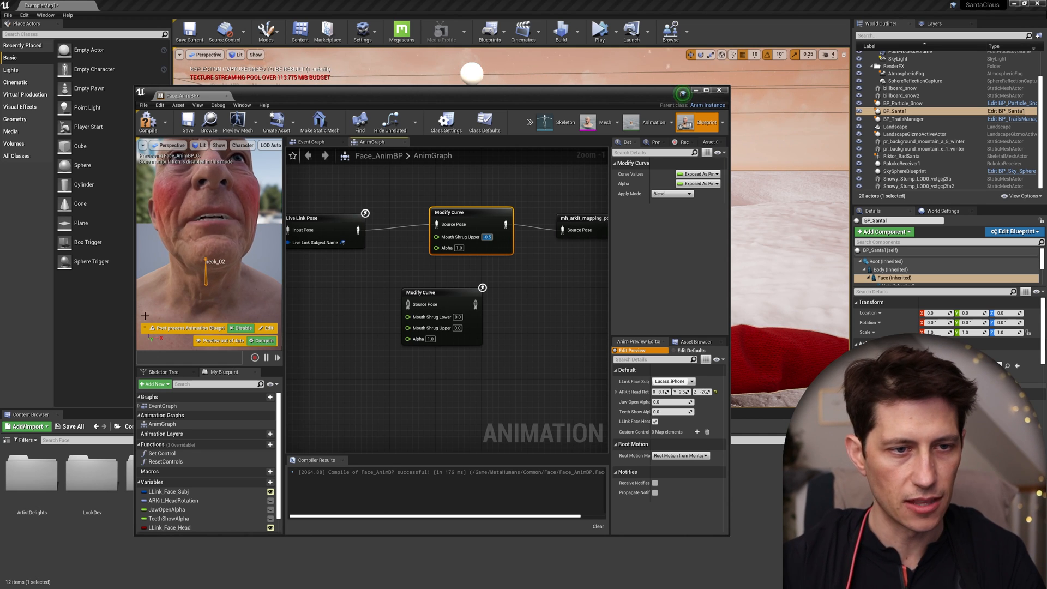
pyautogui.click(148, 121)
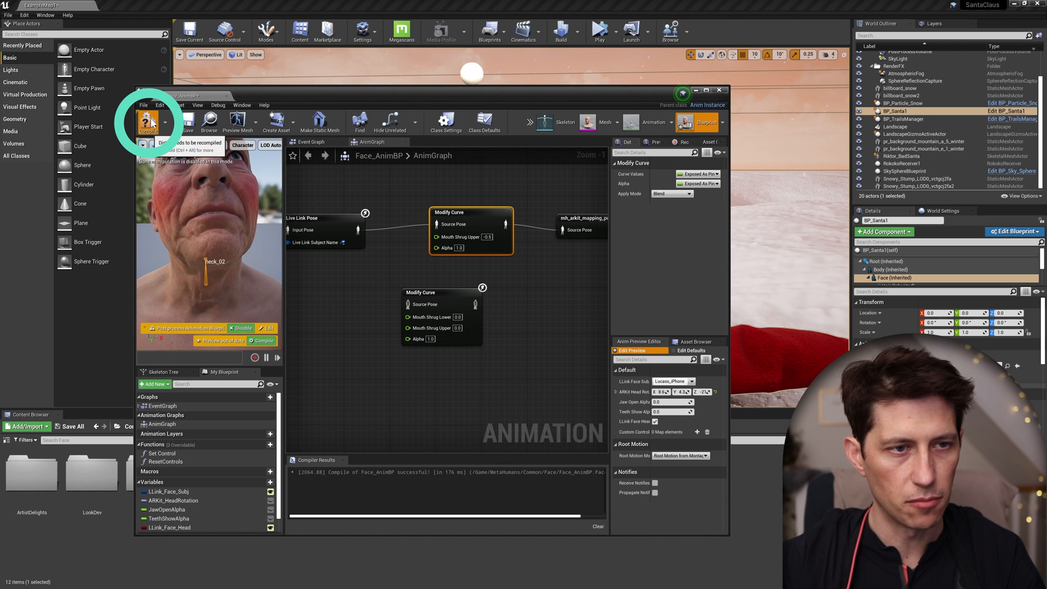
# Compile Face_AnimBP so the Mouth Shrug Upper -0.5 adjustment takes effect
pyautogui.click(148, 121)
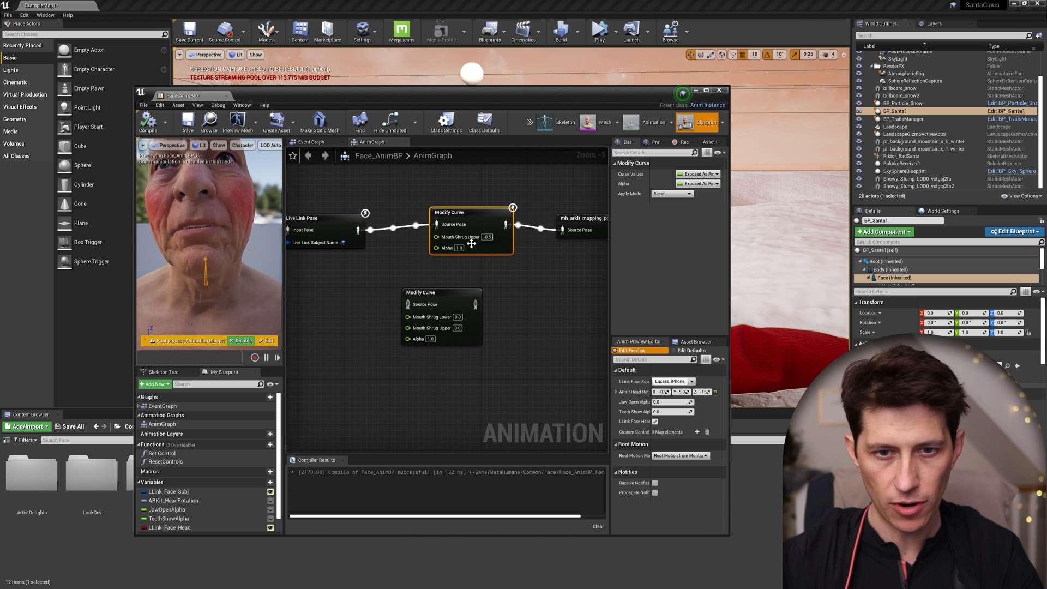
pyautogui.moveTo(482, 244)
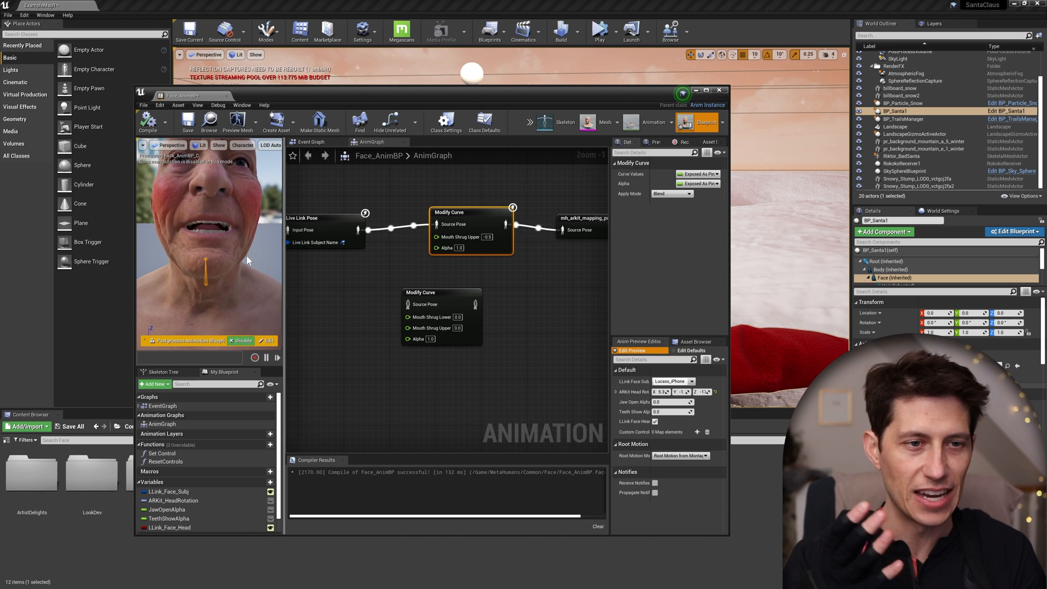
pyautogui.moveTo(315, 242)
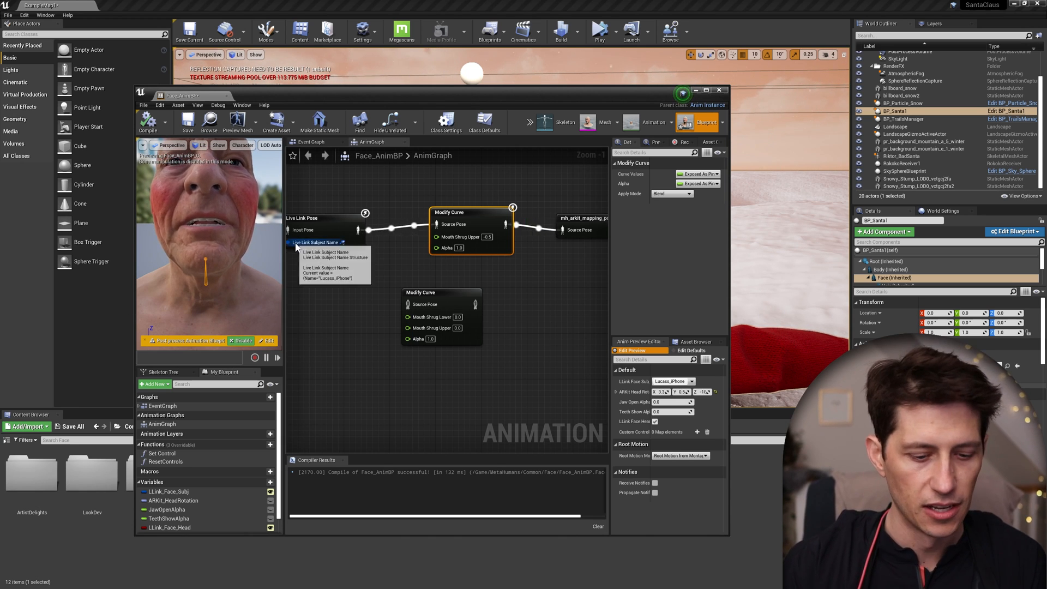